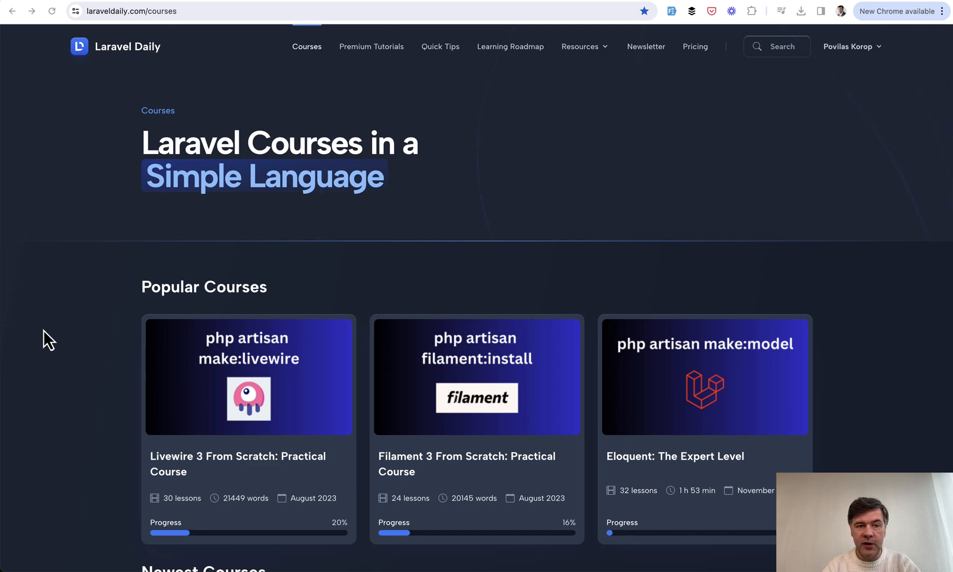
# Step: Scroll the Courses page past Popular Courses to the Newest Courses grid with Laravel 11, API and Tailwind courses
pyautogui.scroll(-3)
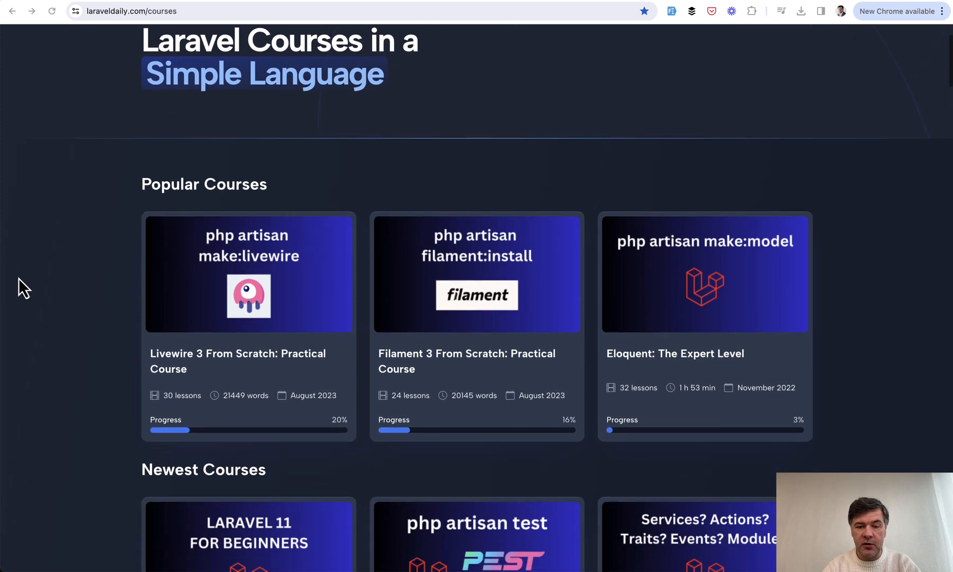
pyautogui.scroll(-3)
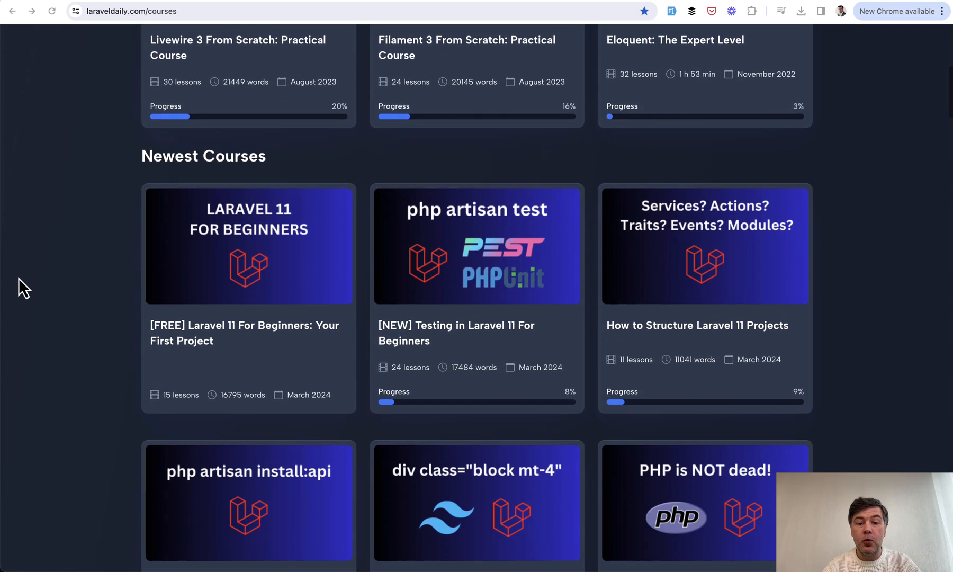
pyautogui.scroll(-3)
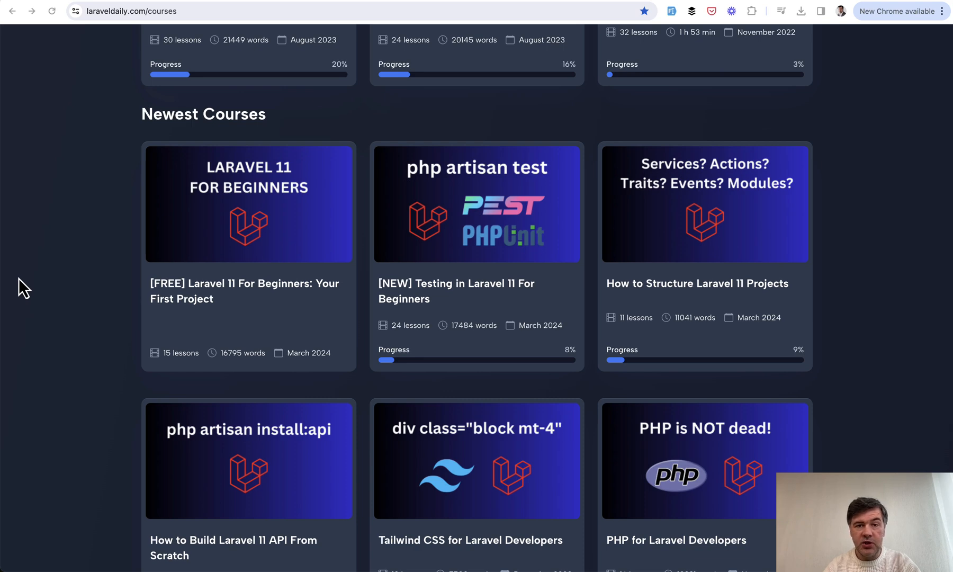
pyautogui.moveTo(80, 263)
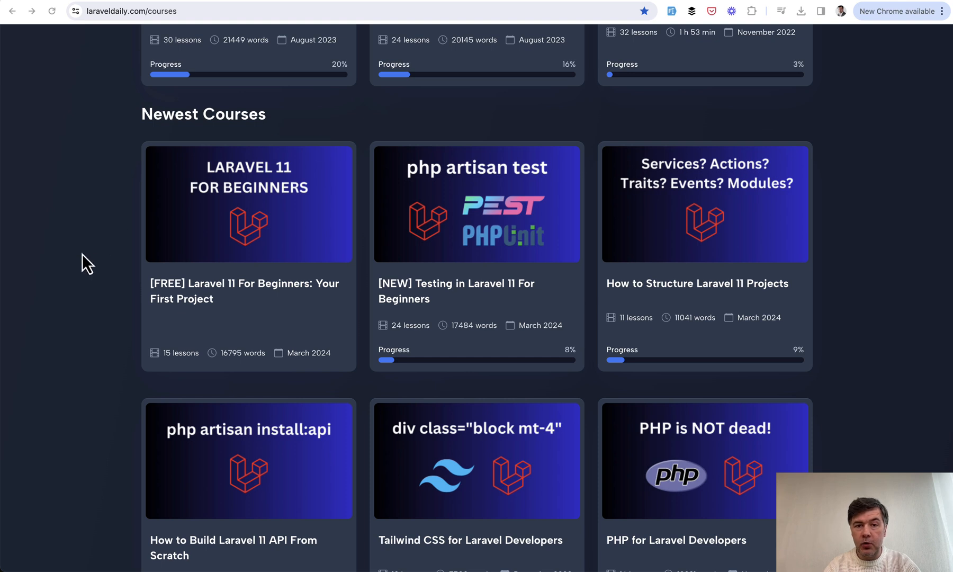
pyautogui.moveTo(69, 279)
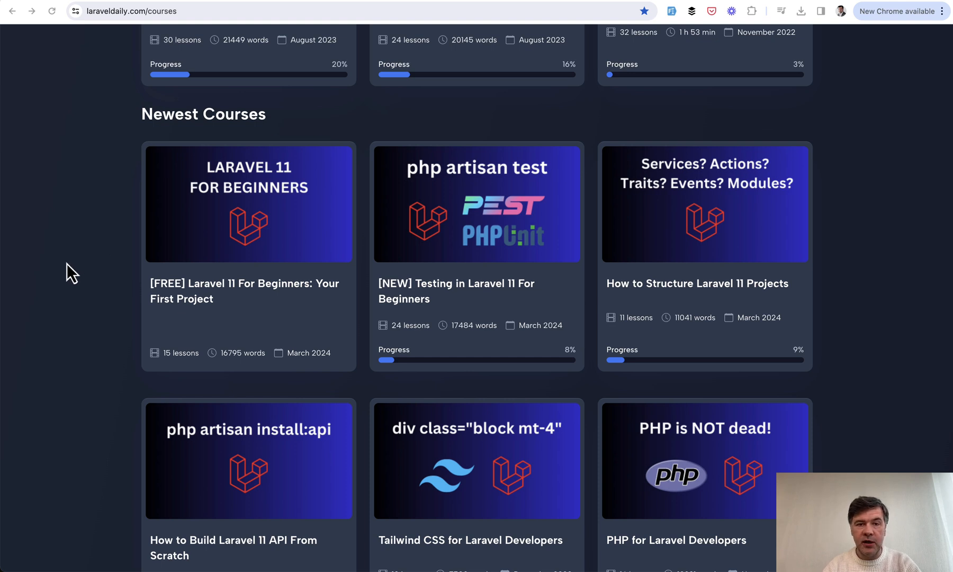
pyautogui.moveTo(544, 348)
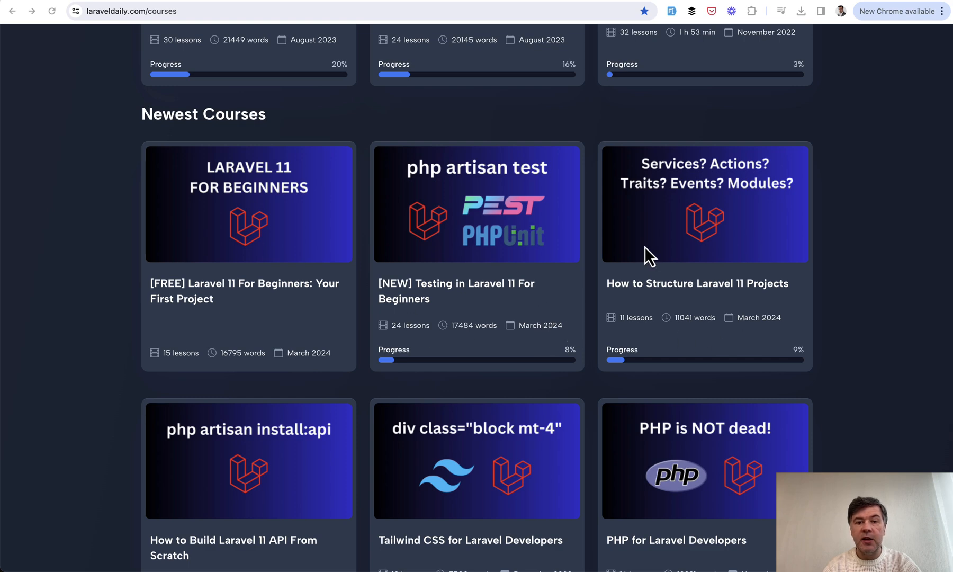
pyautogui.scroll(-3)
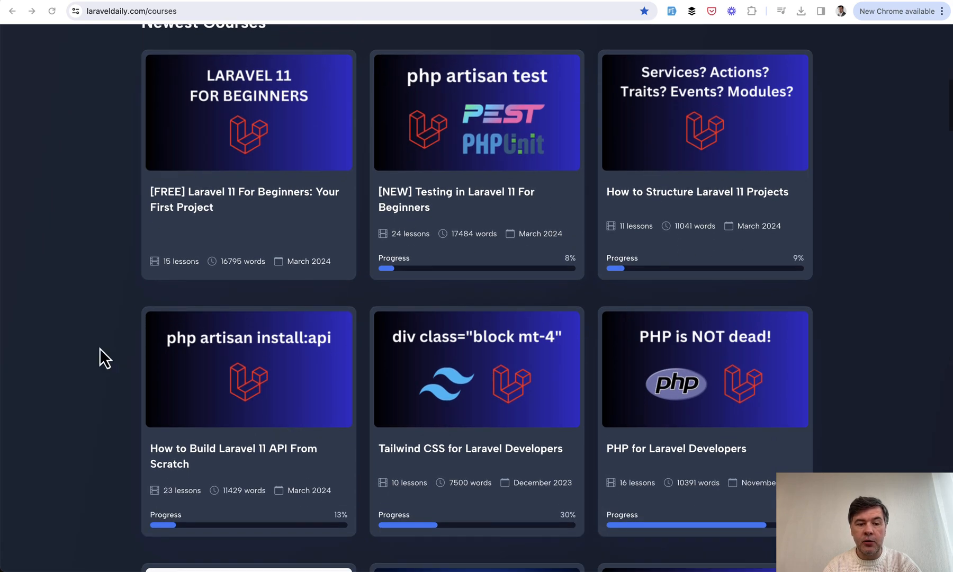
pyautogui.moveTo(116, 435)
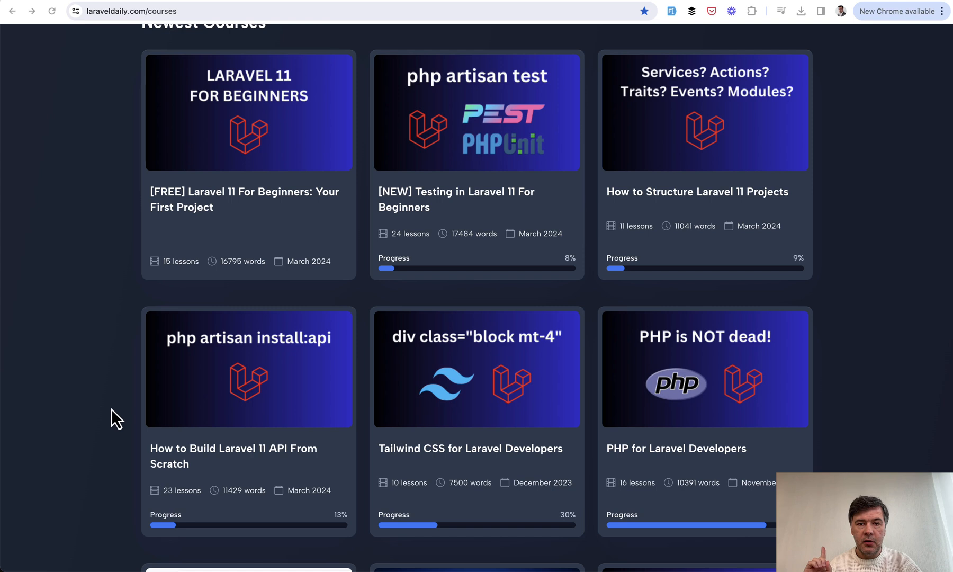
pyautogui.moveTo(41, 341)
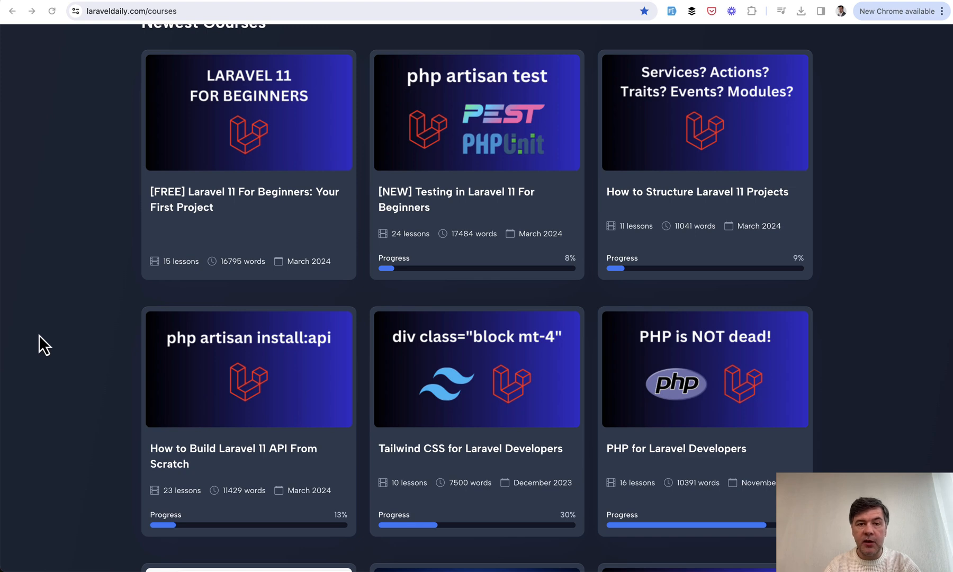
# Step: Browse further through the course cards, then go to the Premium Tutorials page from the top navigation
pyautogui.scroll(-3)
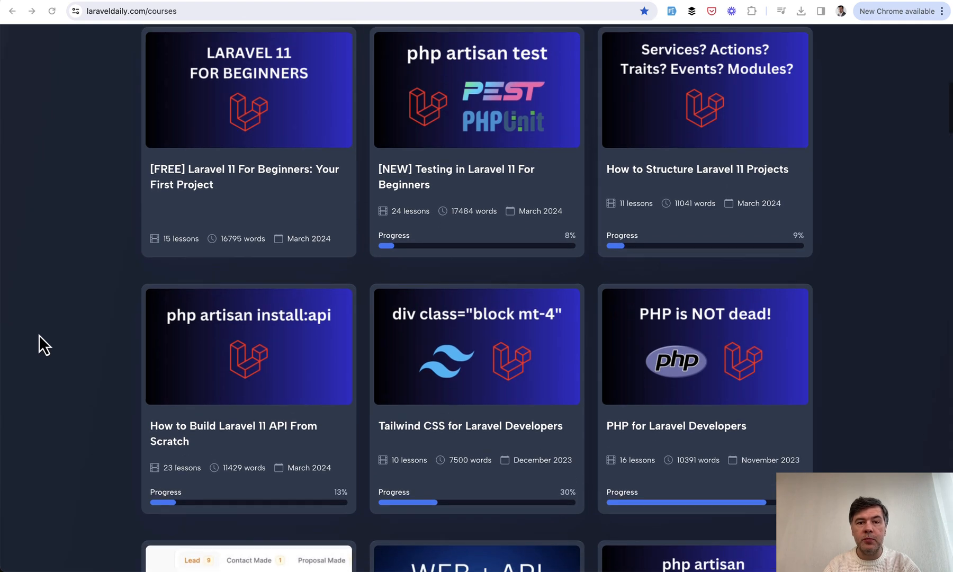
pyautogui.scroll(-3)
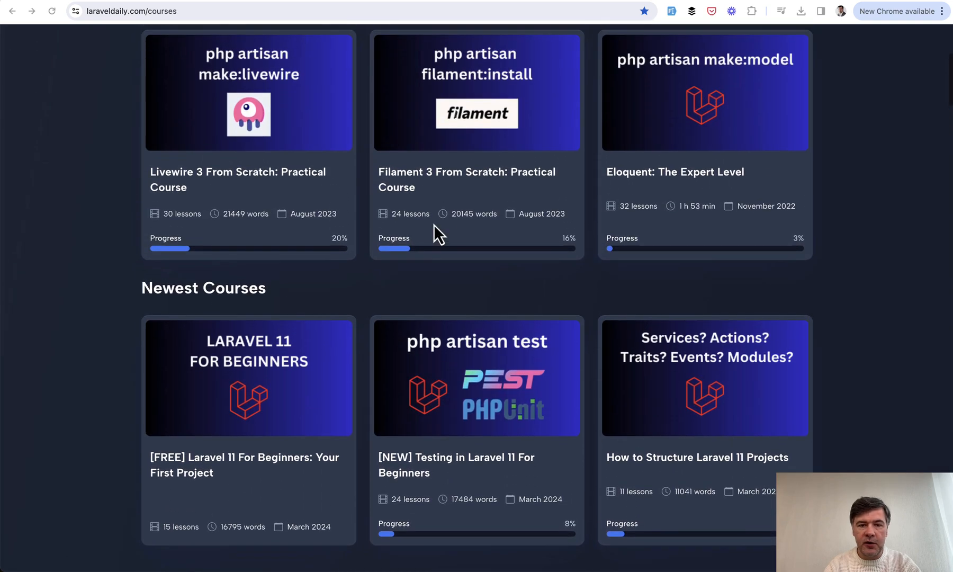
pyautogui.scroll(3)
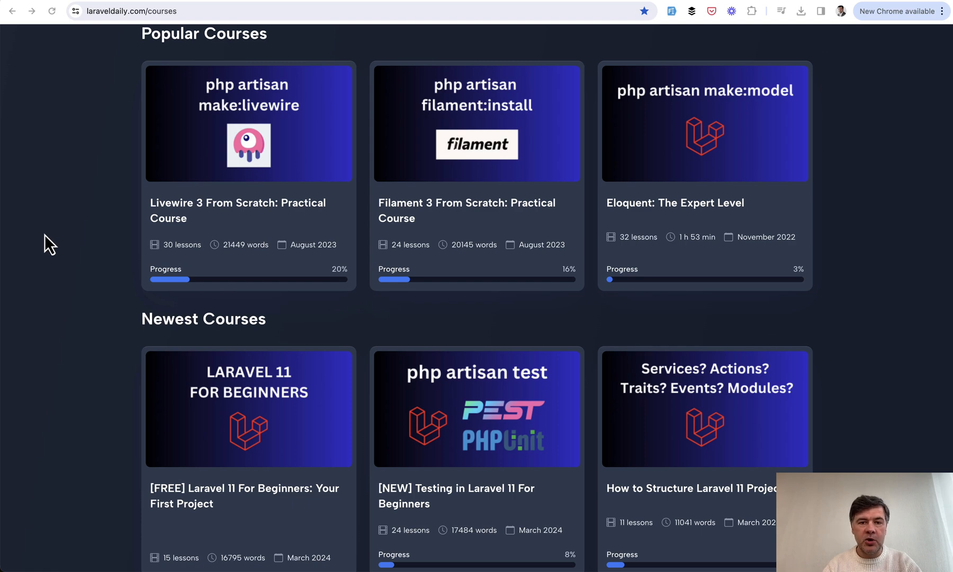
pyautogui.scroll(-3)
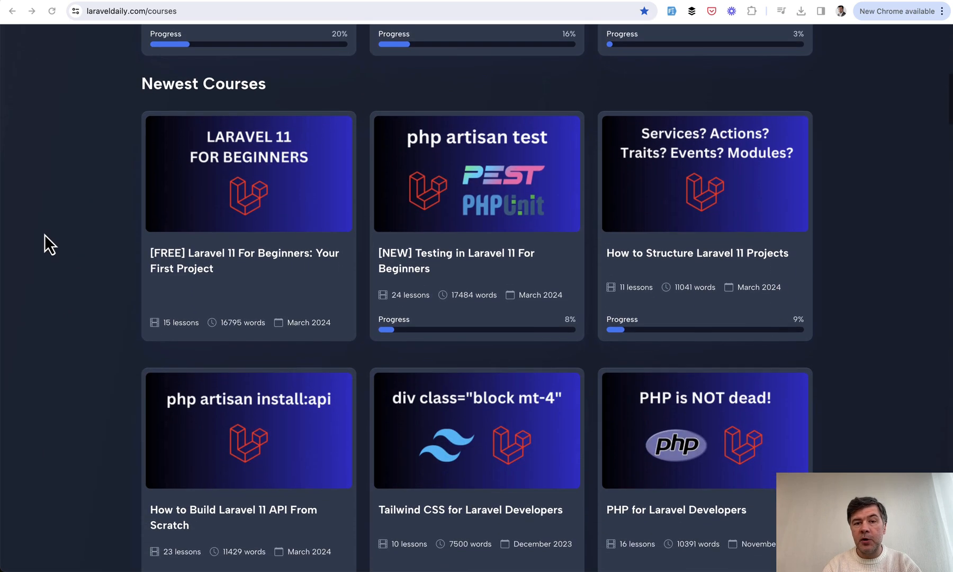
pyautogui.scroll(-3)
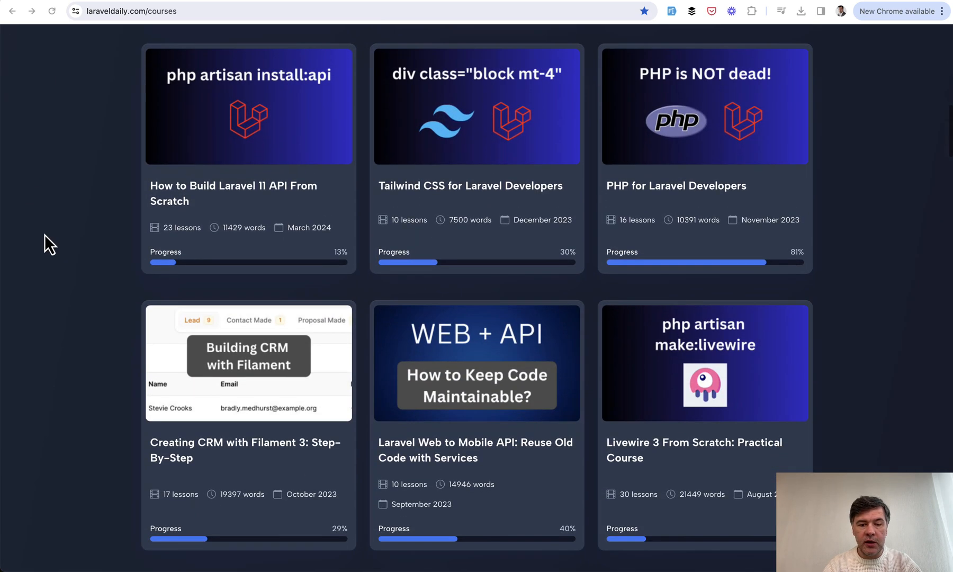
pyautogui.scroll(-3)
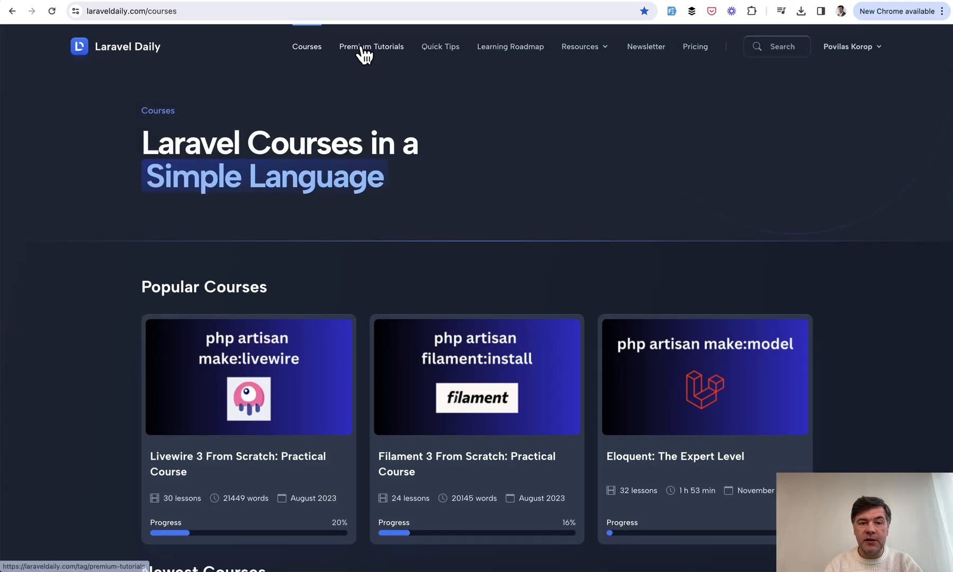
pyautogui.click(372, 46)
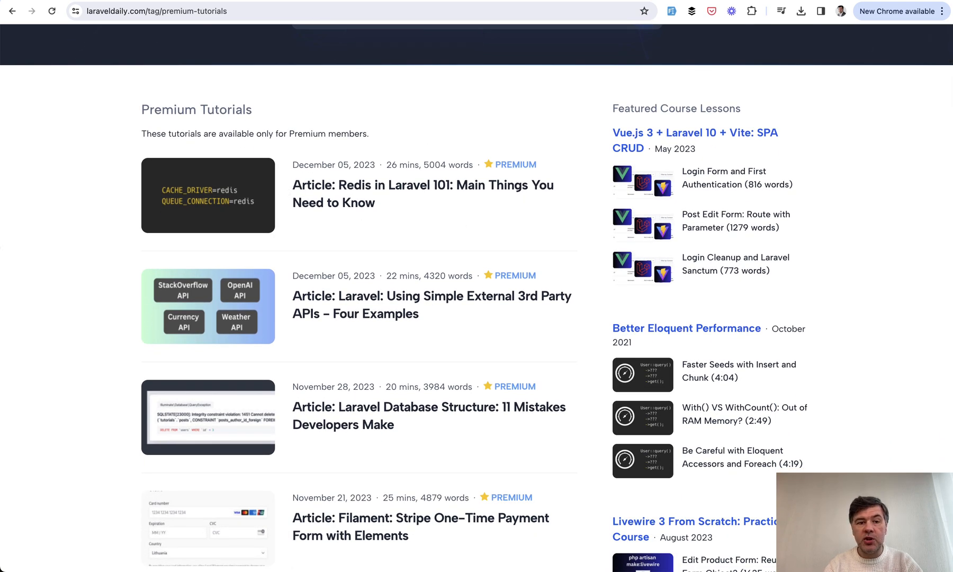
# Step: Scroll the Premium Tutorials list to see more members-only articles, including Livewire 3 lessons
pyautogui.scroll(-3)
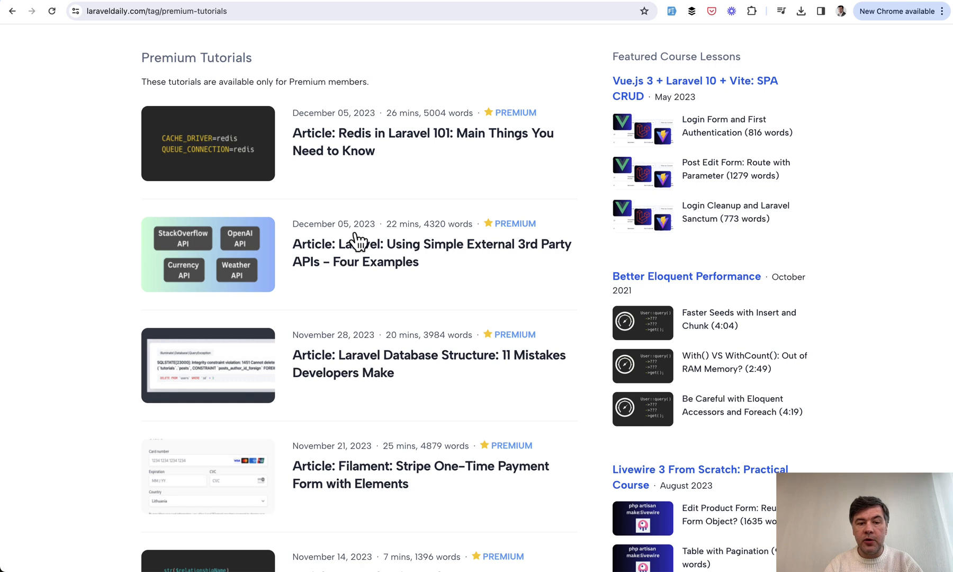
pyautogui.moveTo(24, 325)
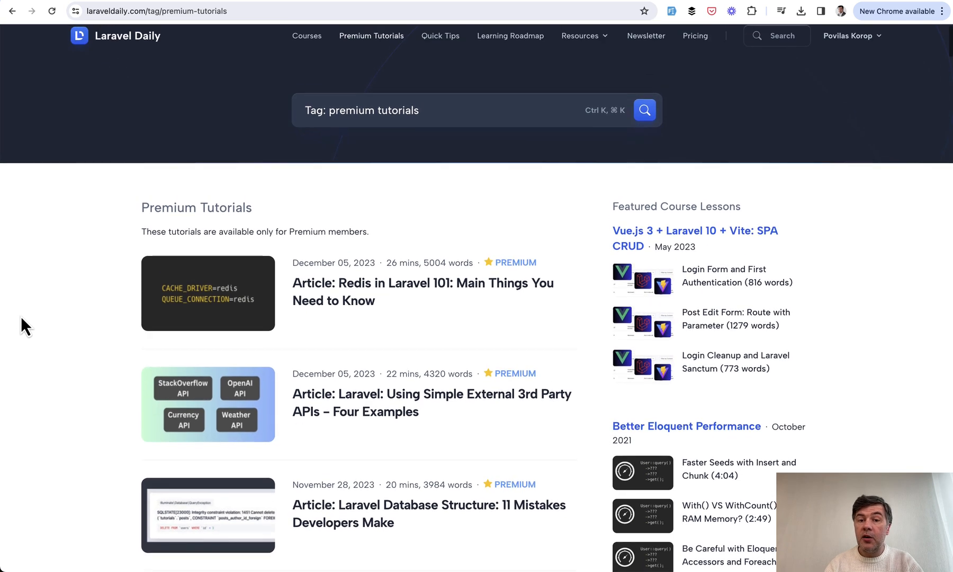
pyautogui.moveTo(766, 110)
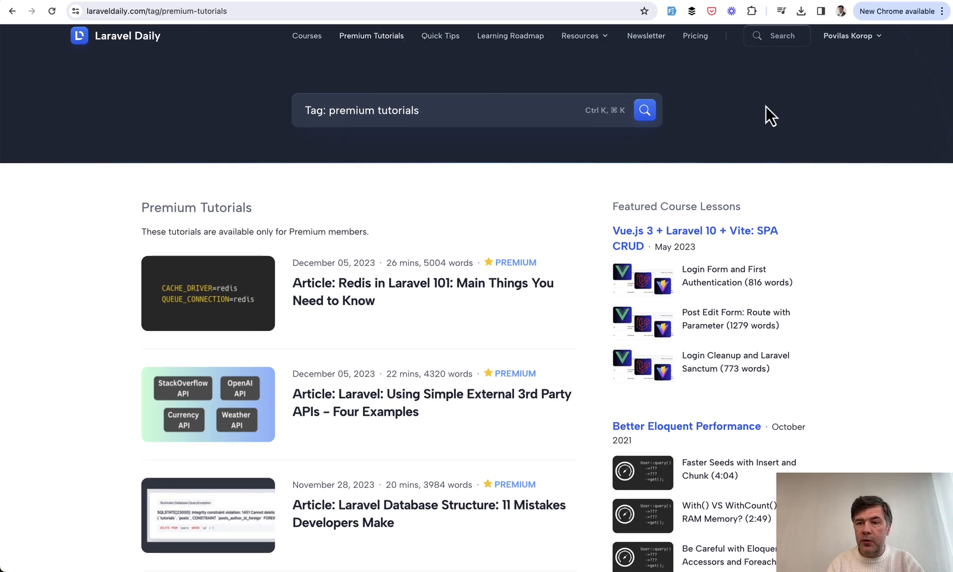
# Step: Show the account menu with membership, account settings and the Discord community link
pyautogui.click(851, 35)
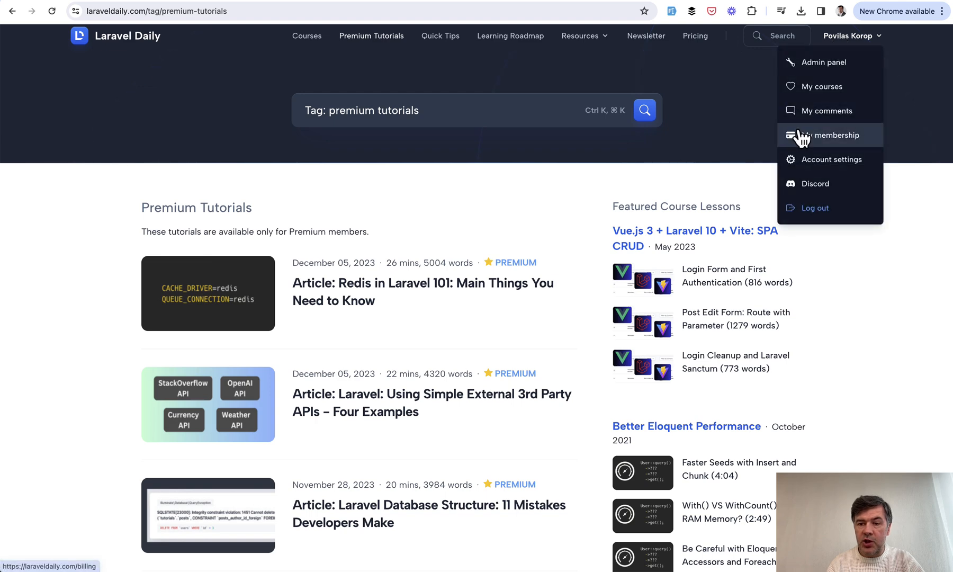
pyautogui.moveTo(836, 188)
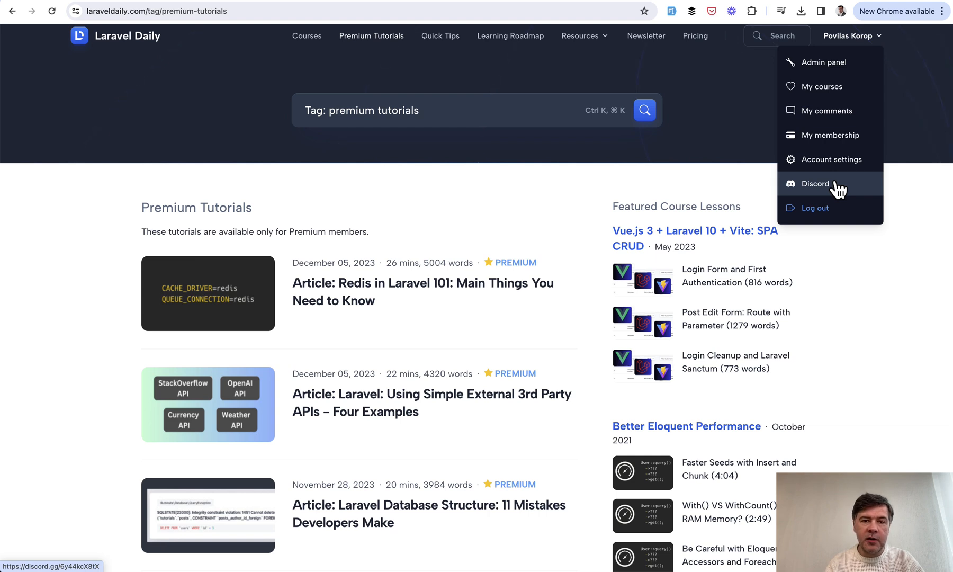
pyautogui.moveTo(66, 341)
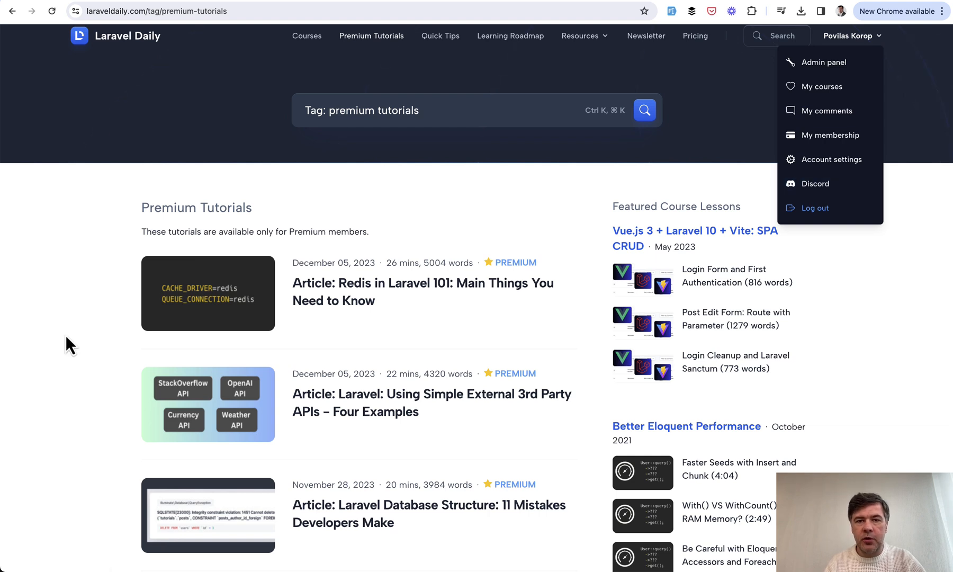